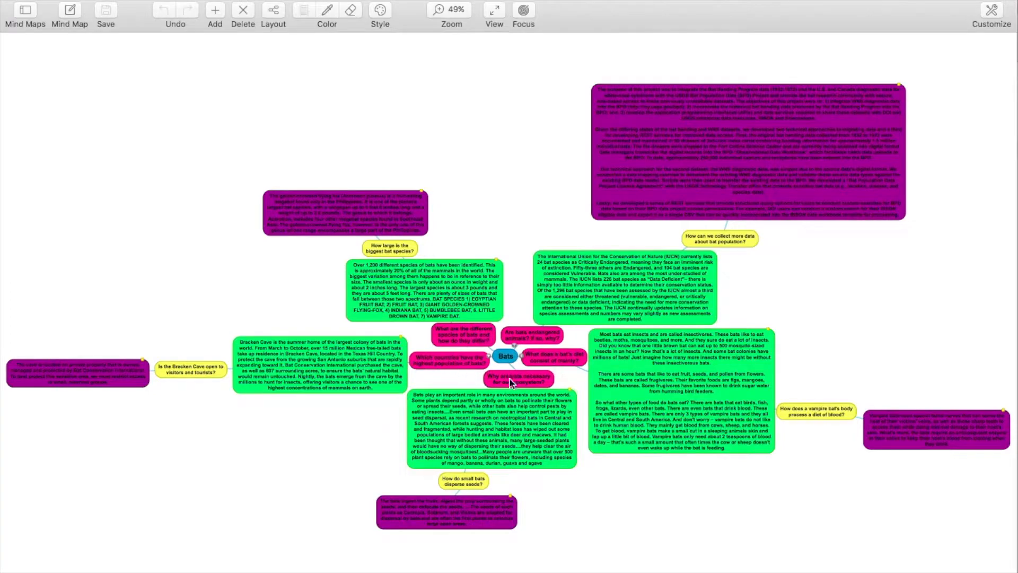
mouse_move(361, 517)
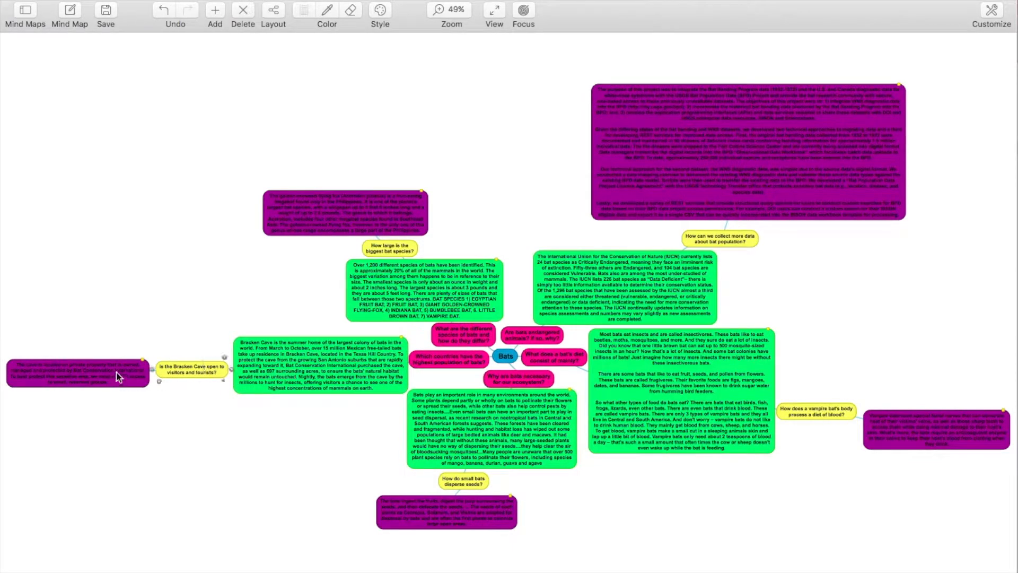
Select the Bracken Cave visitors, Ecological Farming definition, and ecological-practice farms questions in the bees map.
click(78, 375)
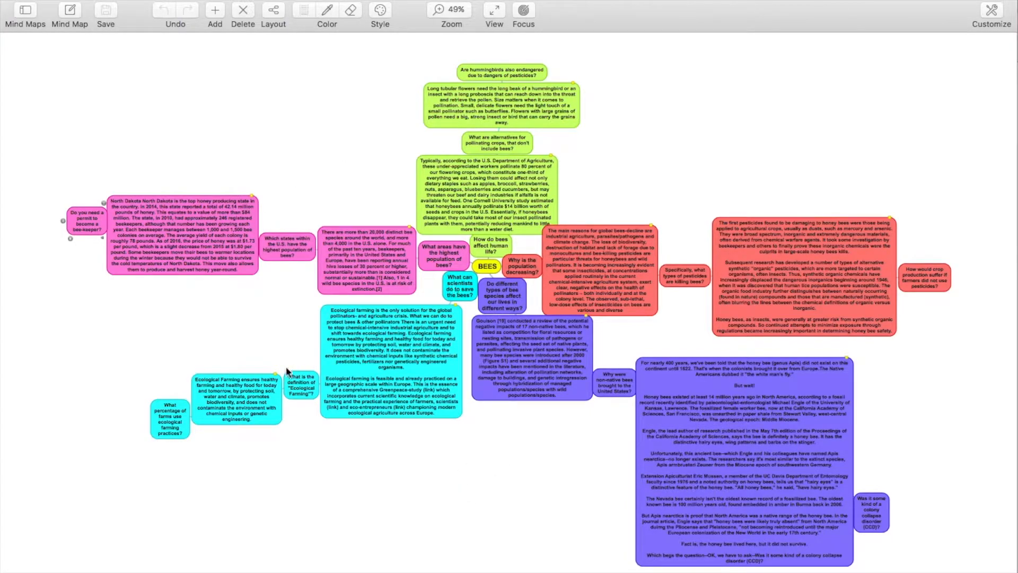
mouse_move(136, 259)
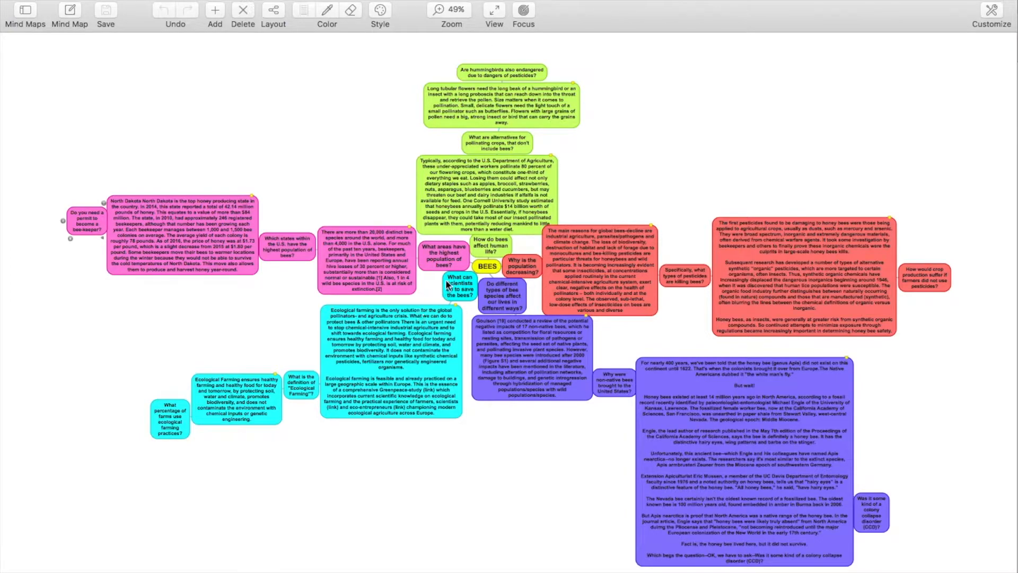
click(459, 290)
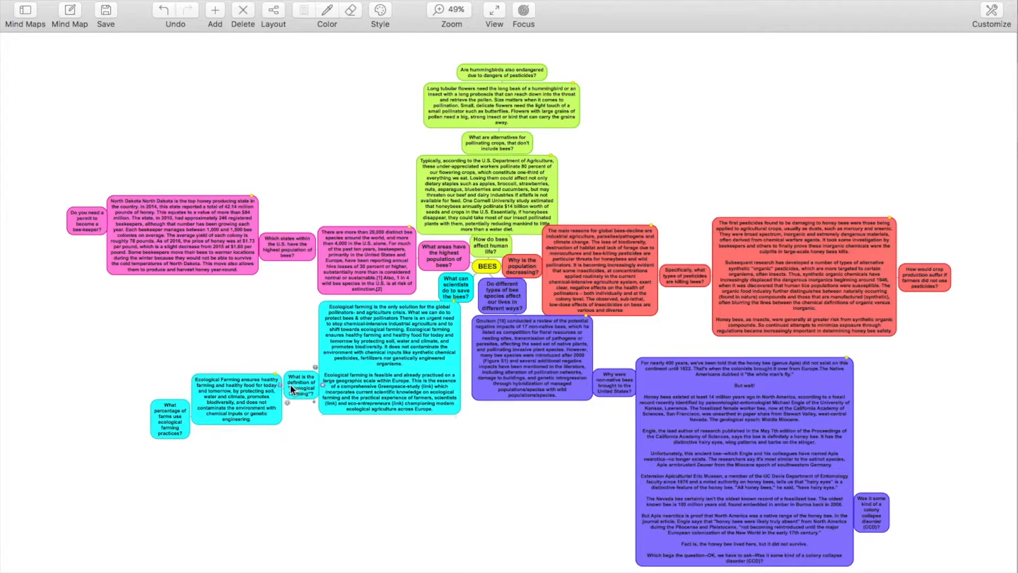
click(299, 390)
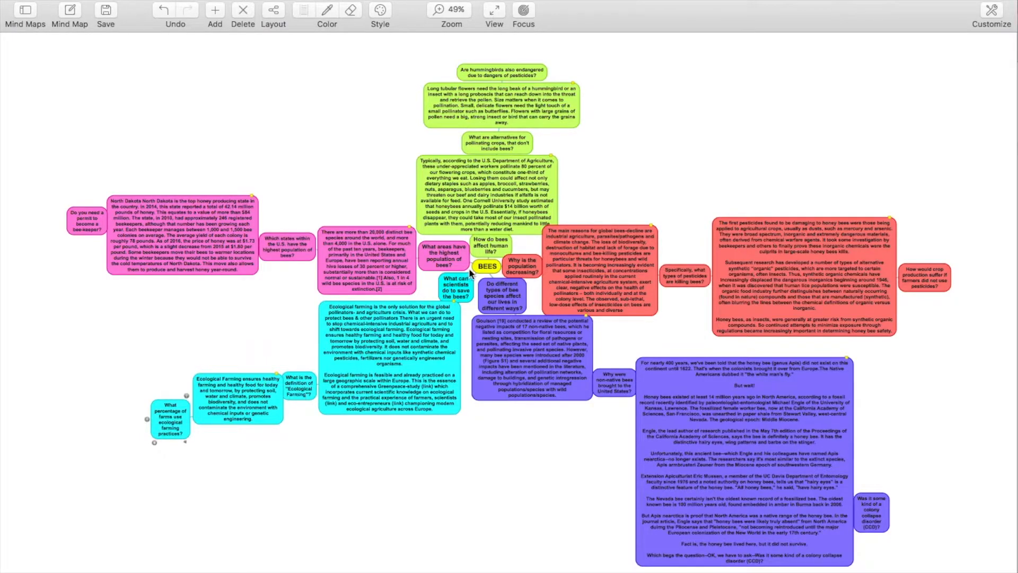
mouse_move(606, 352)
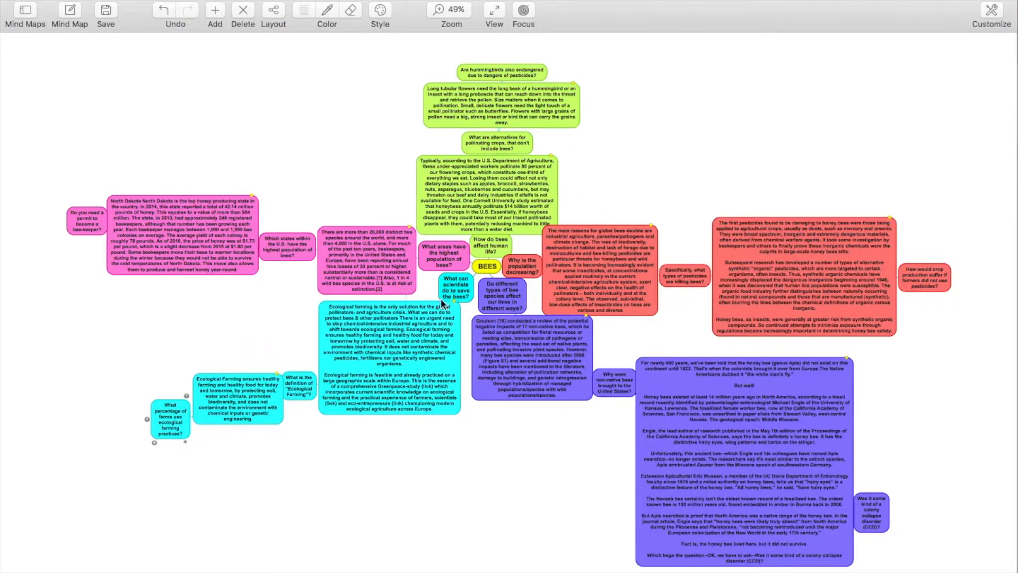
mouse_move(198, 399)
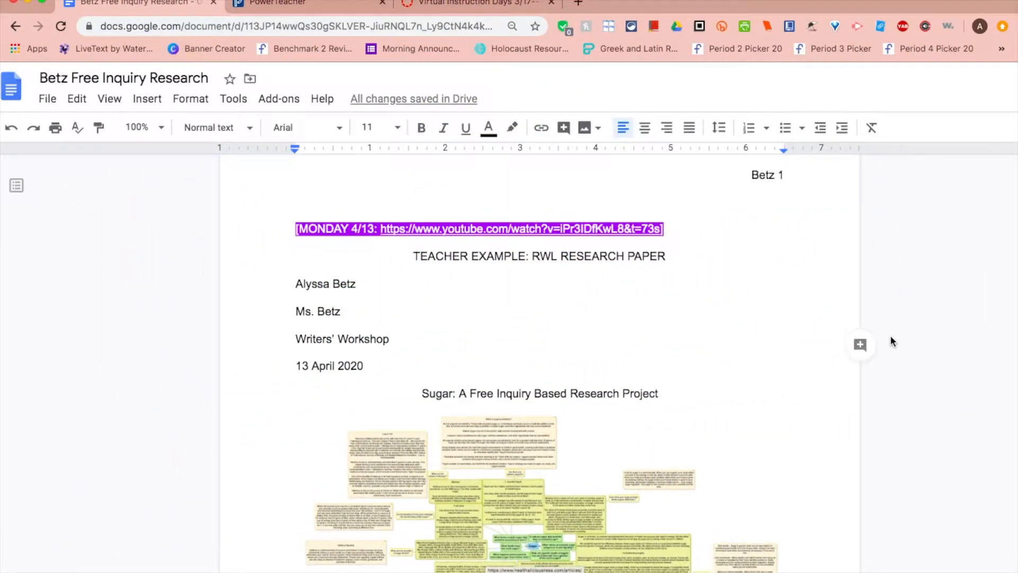
scroll(down, 3)
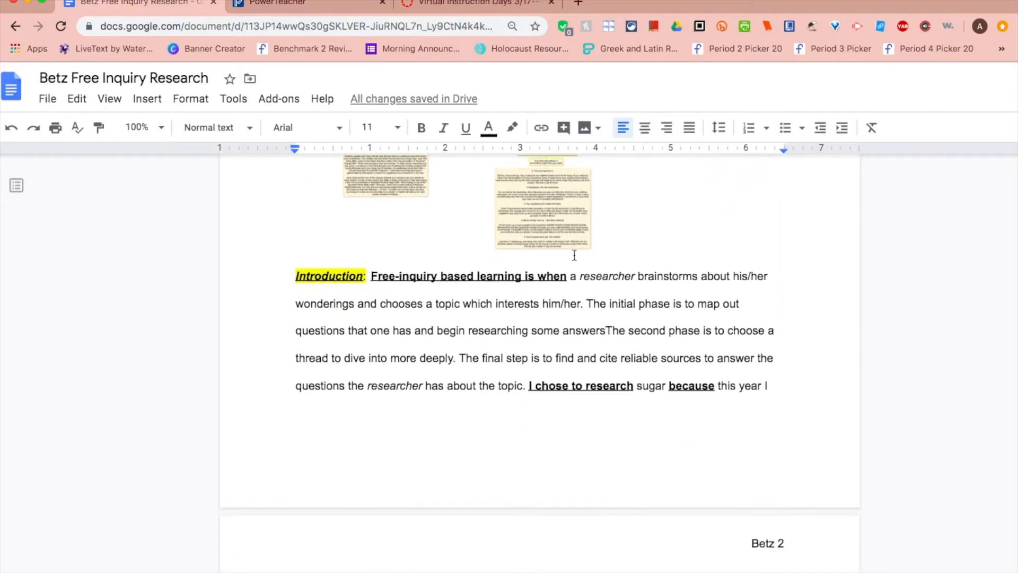
scroll(down, 3)
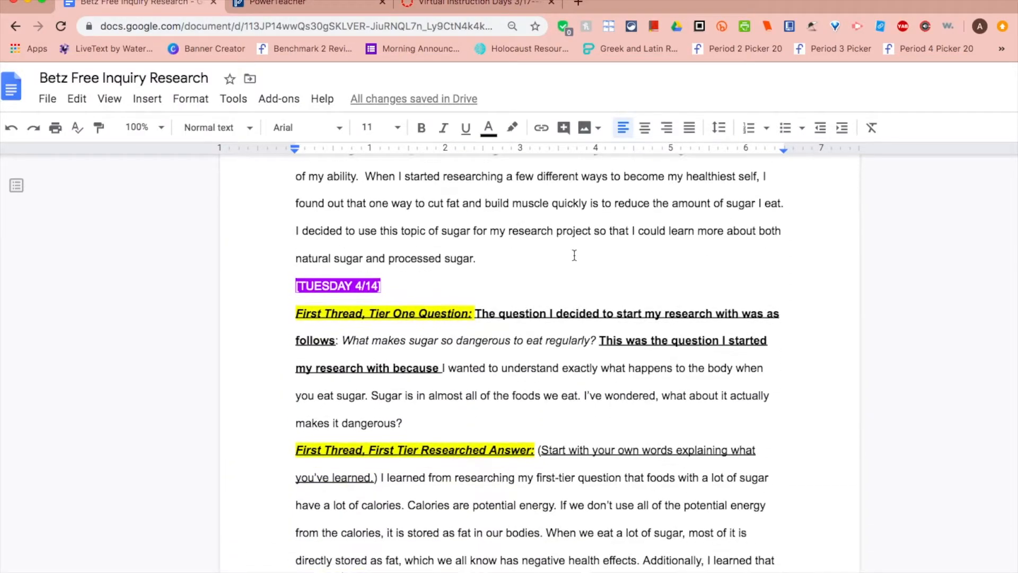
scroll(down, 3)
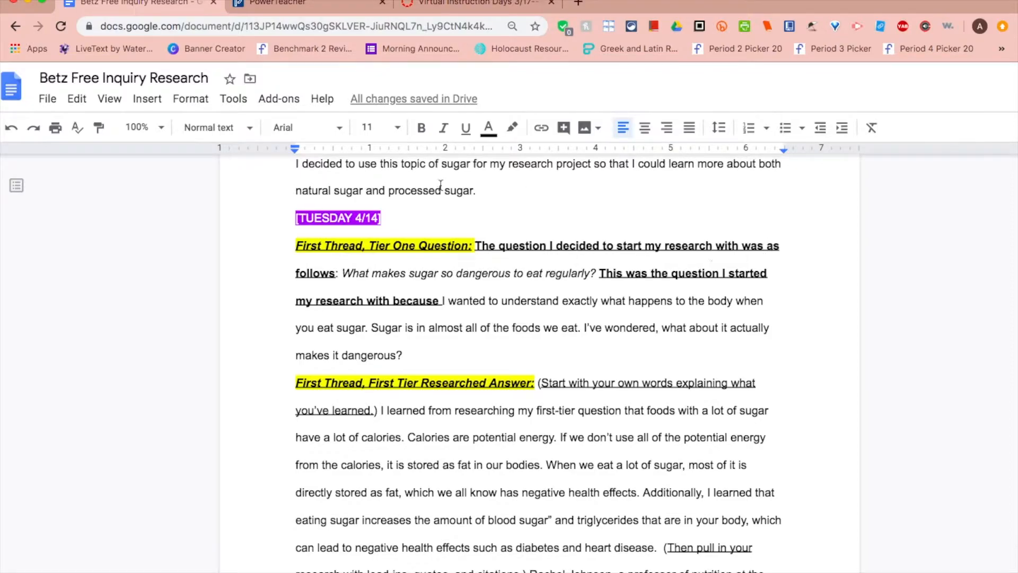
mouse_move(293, 264)
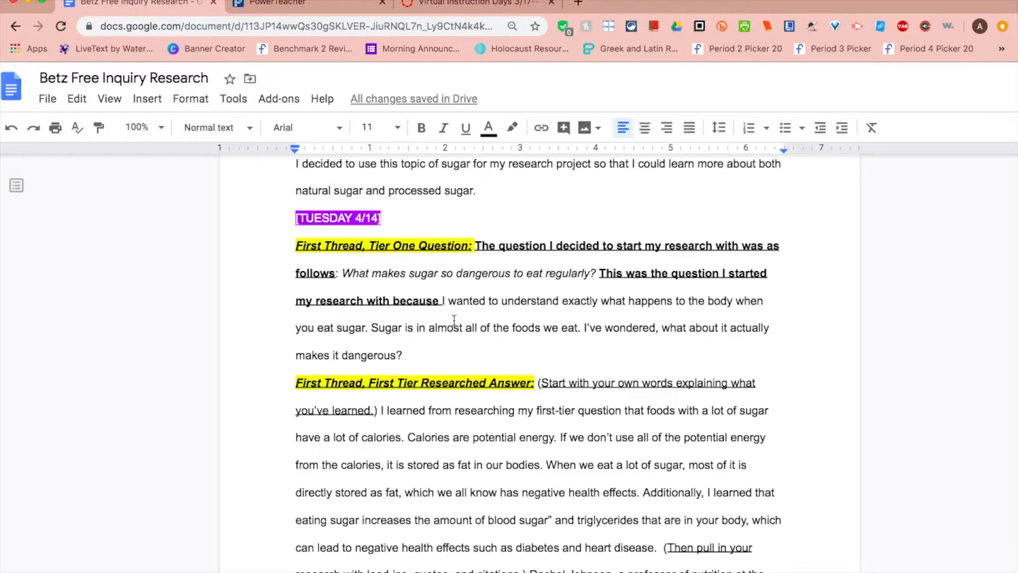
scroll(down, 3)
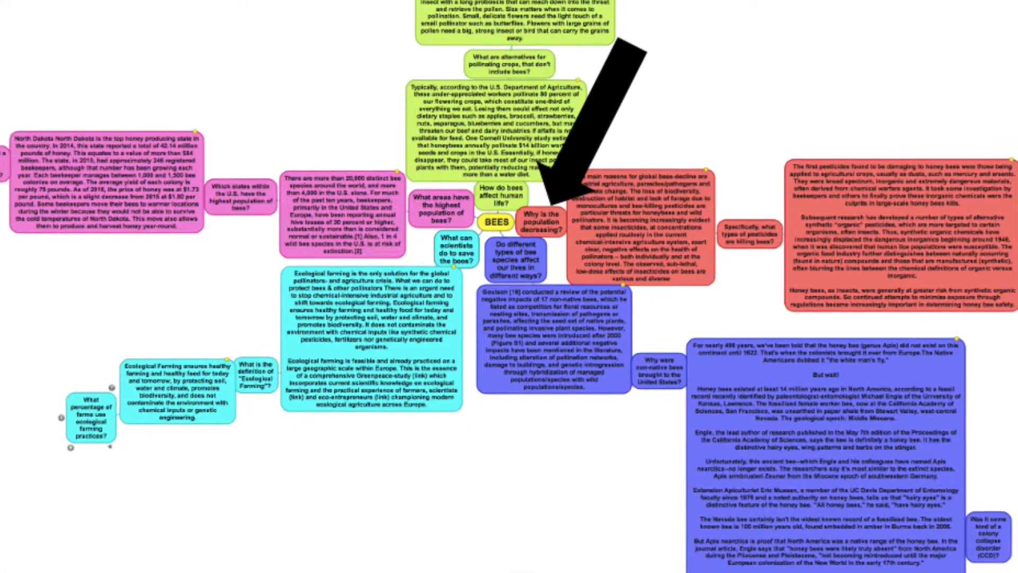
Switch to the Google Docs tab showing the sugar paper's First Tier Researched Answer.
click(136, 4)
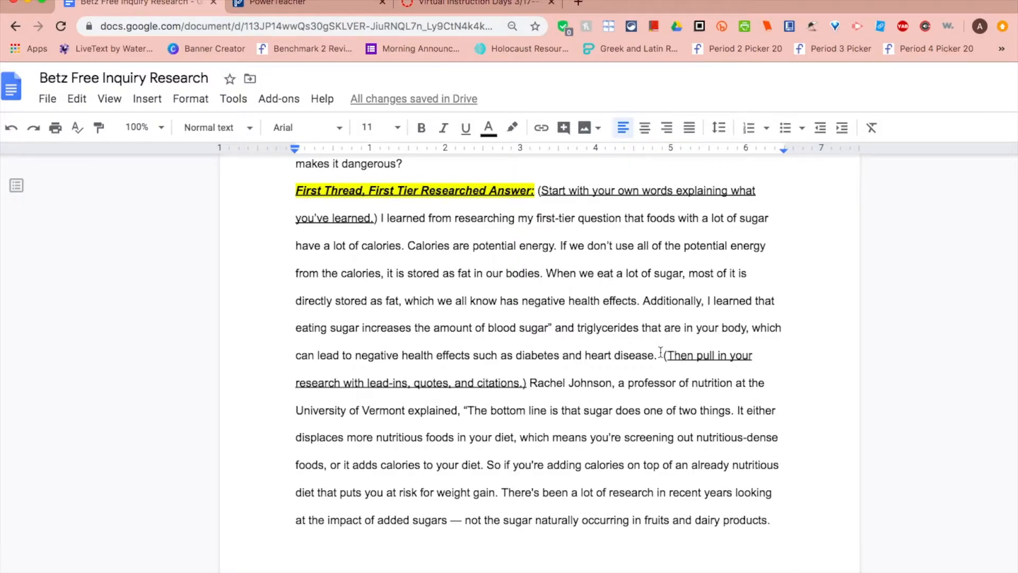
drag(566, 355, 658, 355)
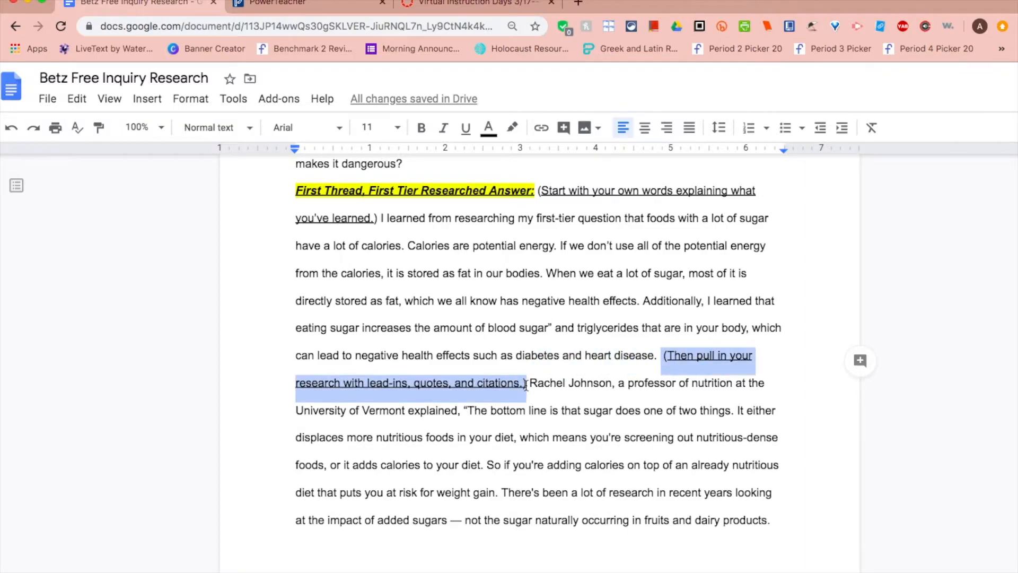
click(532, 382)
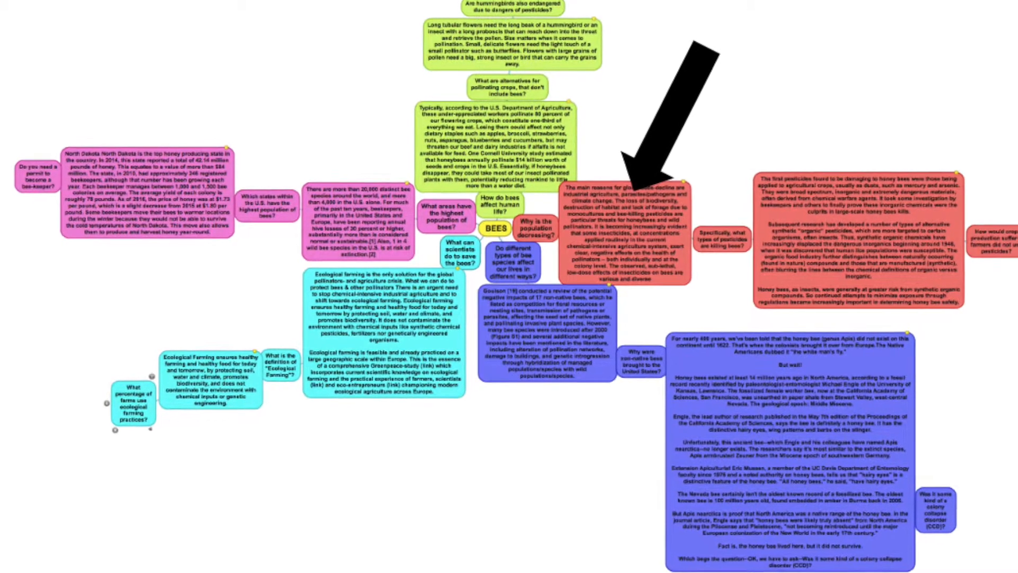
scroll(down, 3)
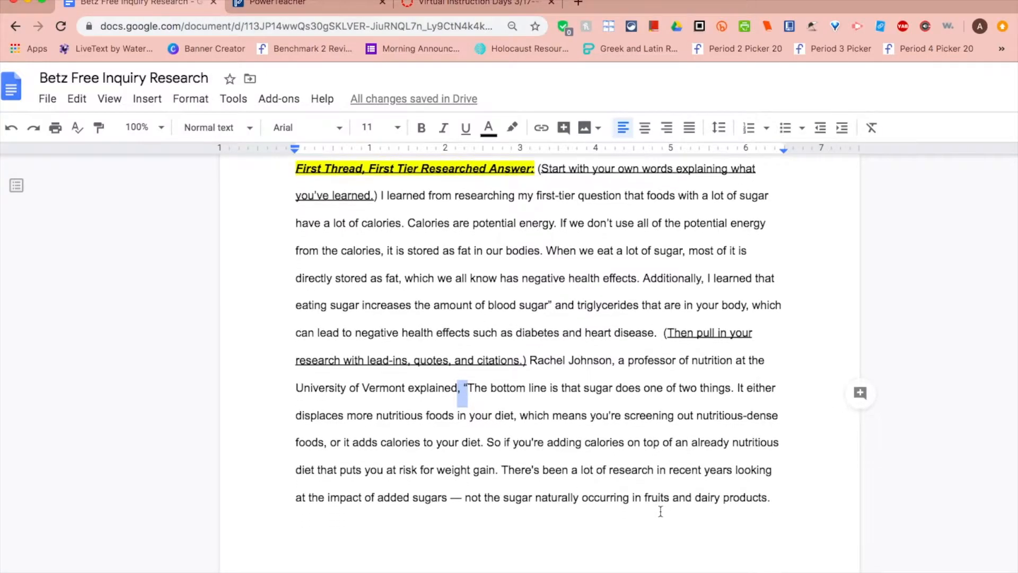
scroll(down, 3)
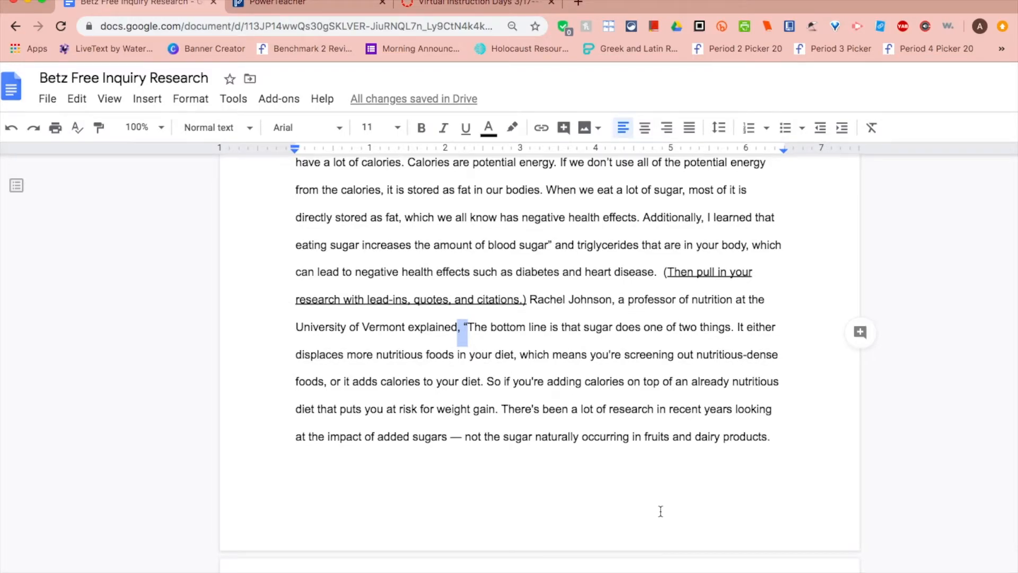
scroll(down, 3)
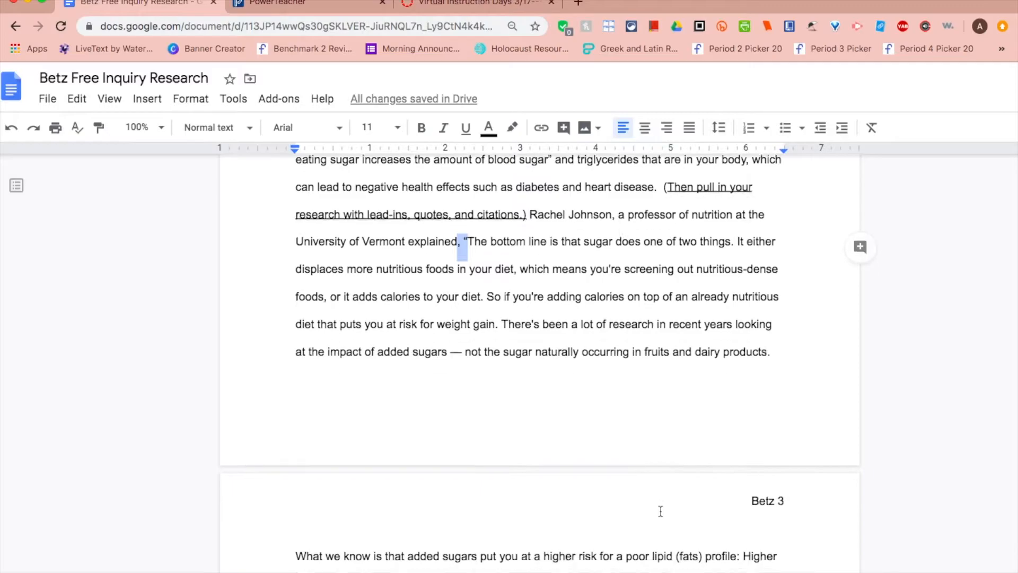
scroll(down, 3)
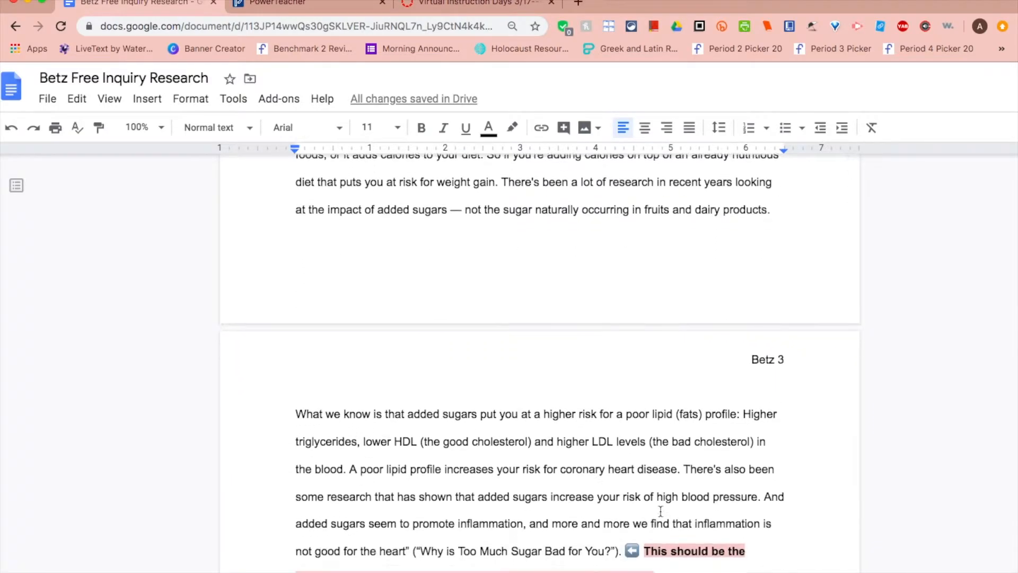
scroll(down, 3)
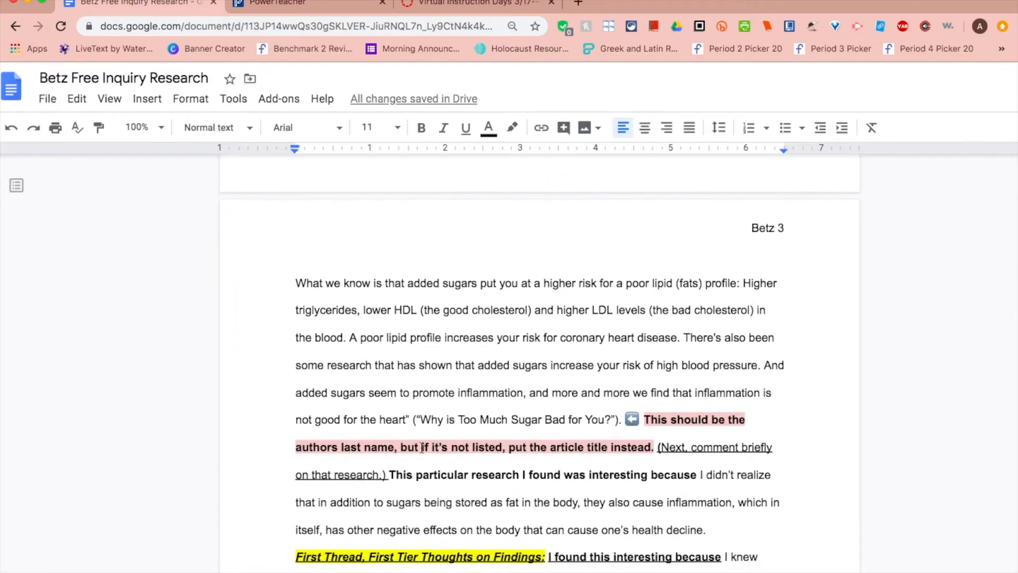
click(413, 419)
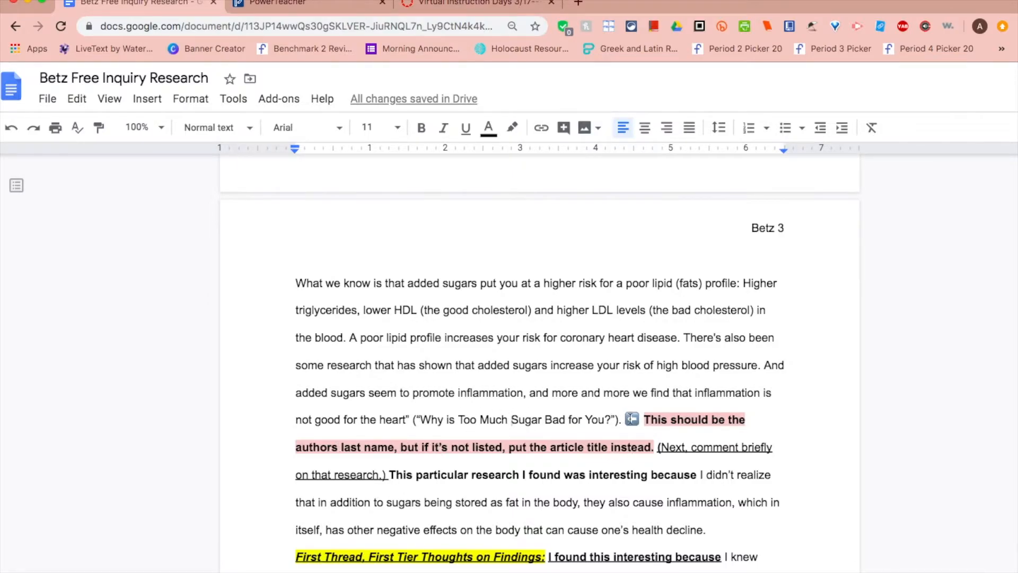
scroll(down, 3)
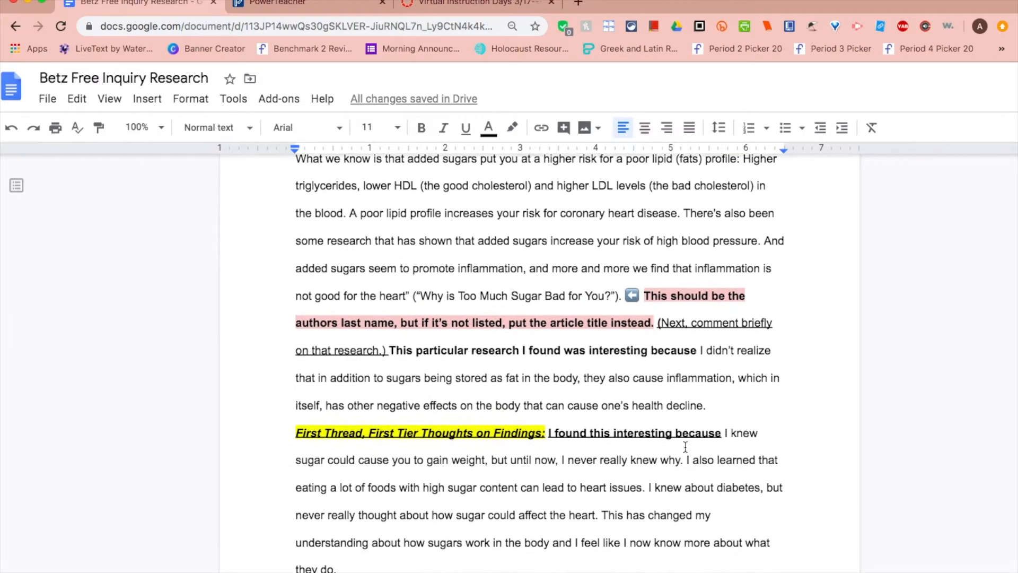
scroll(down, 3)
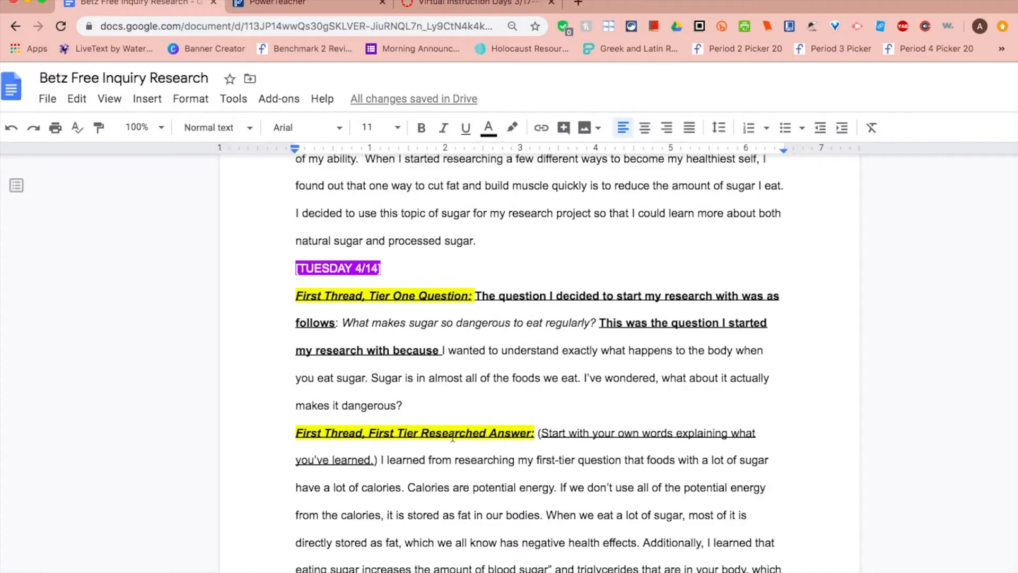
scroll(down, 3)
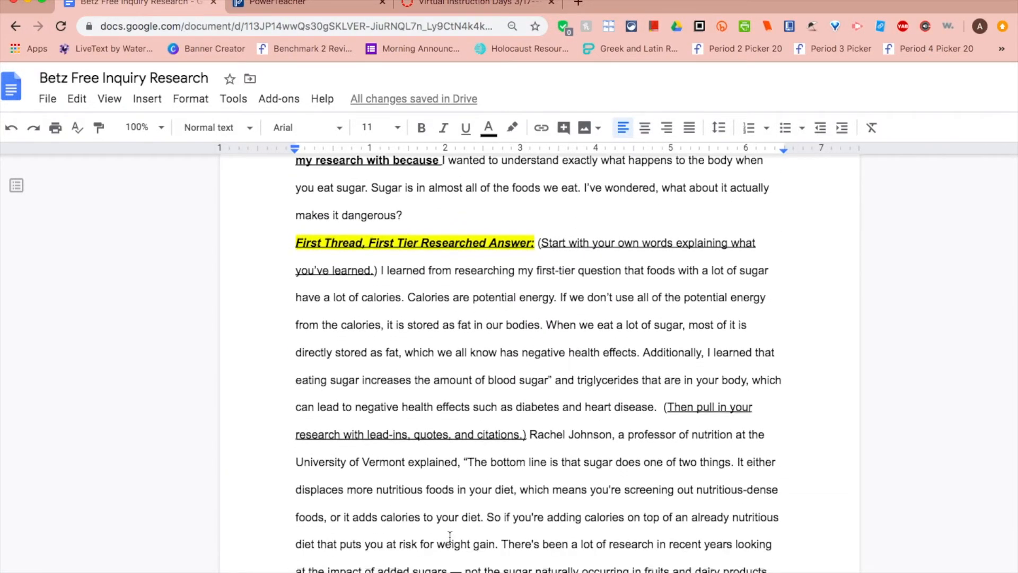
scroll(down, 3)
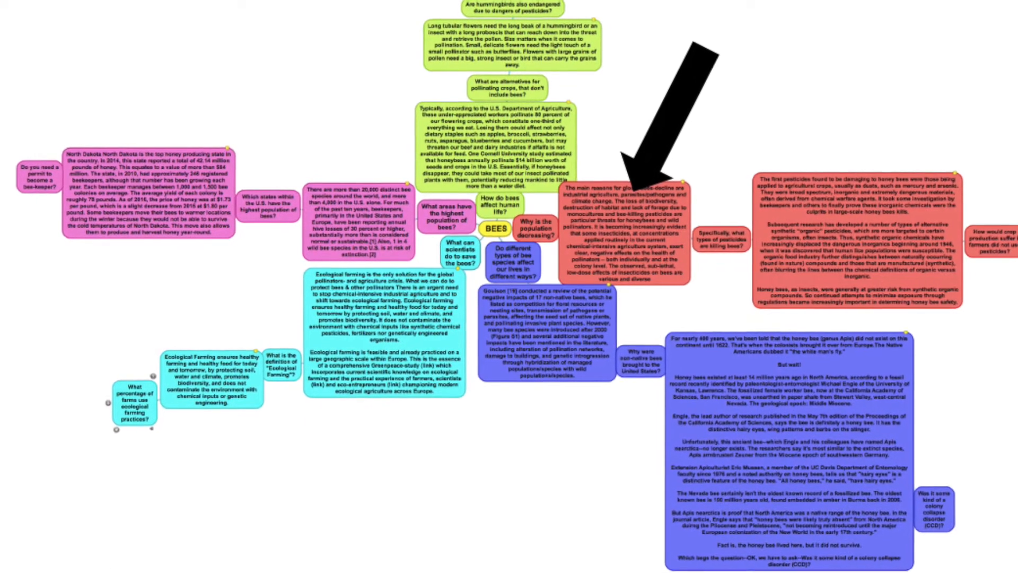
scroll(down, 3)
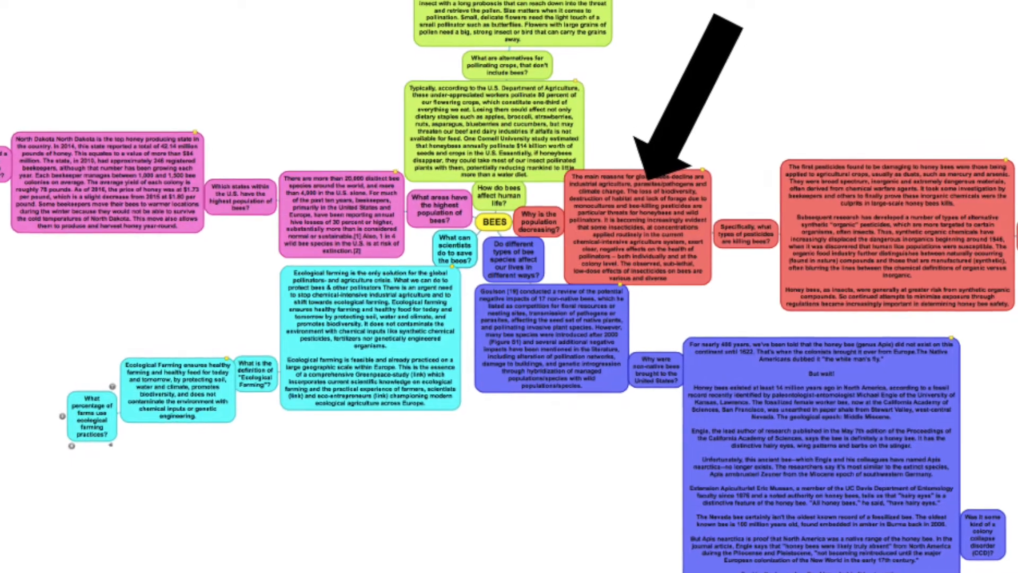
click(136, 3)
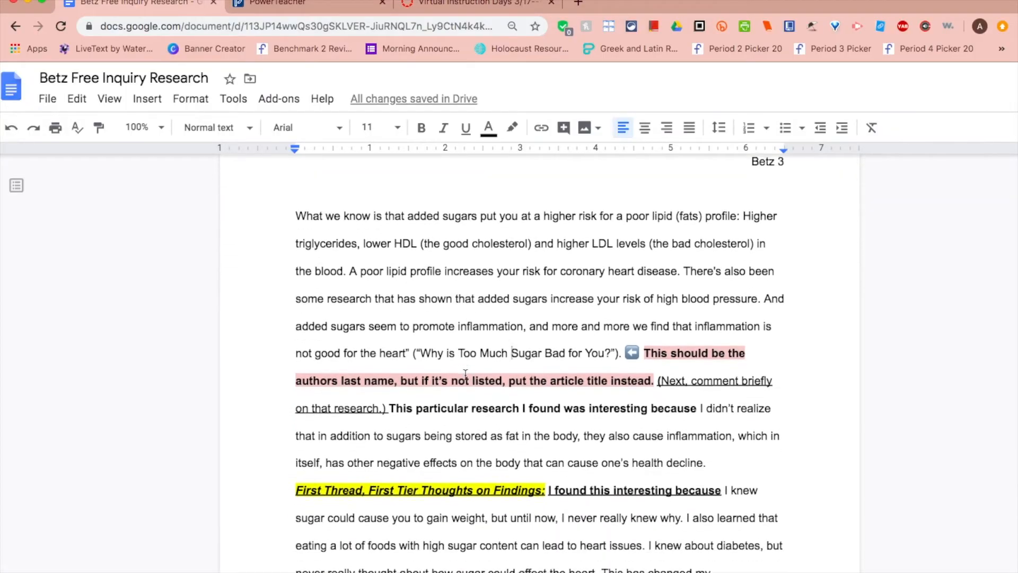
scroll(down, 3)
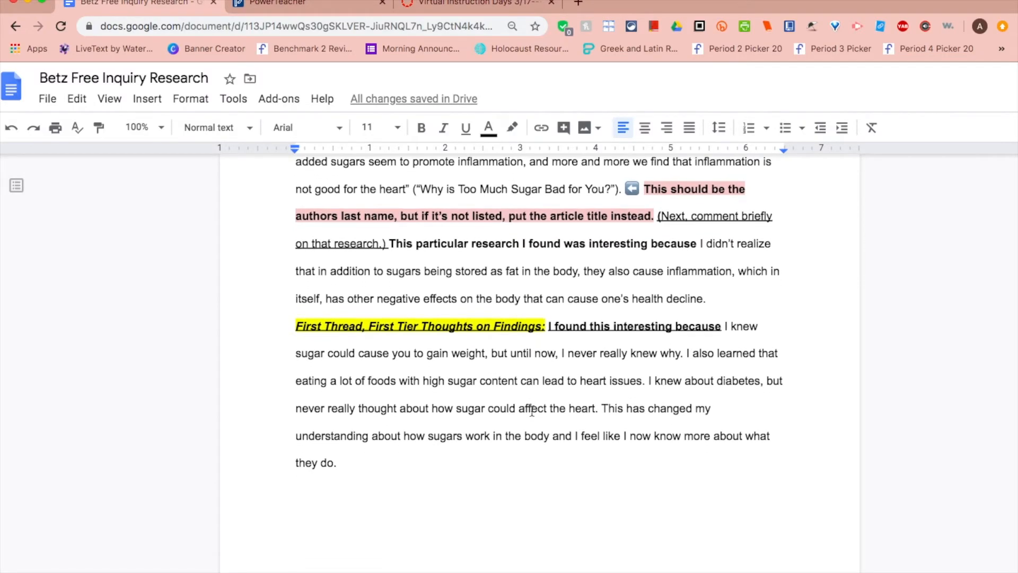
scroll(down, 3)
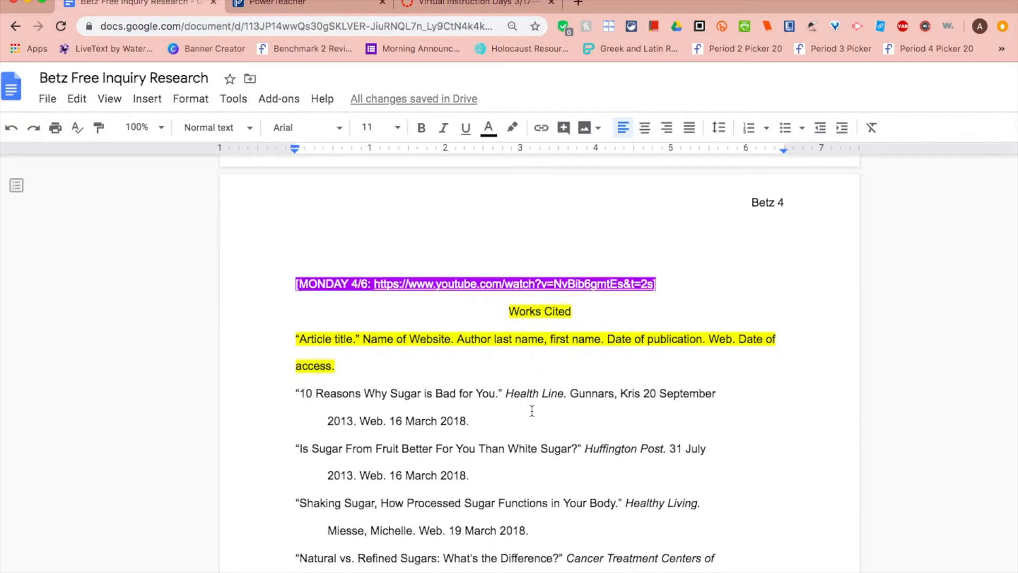
scroll(down, 3)
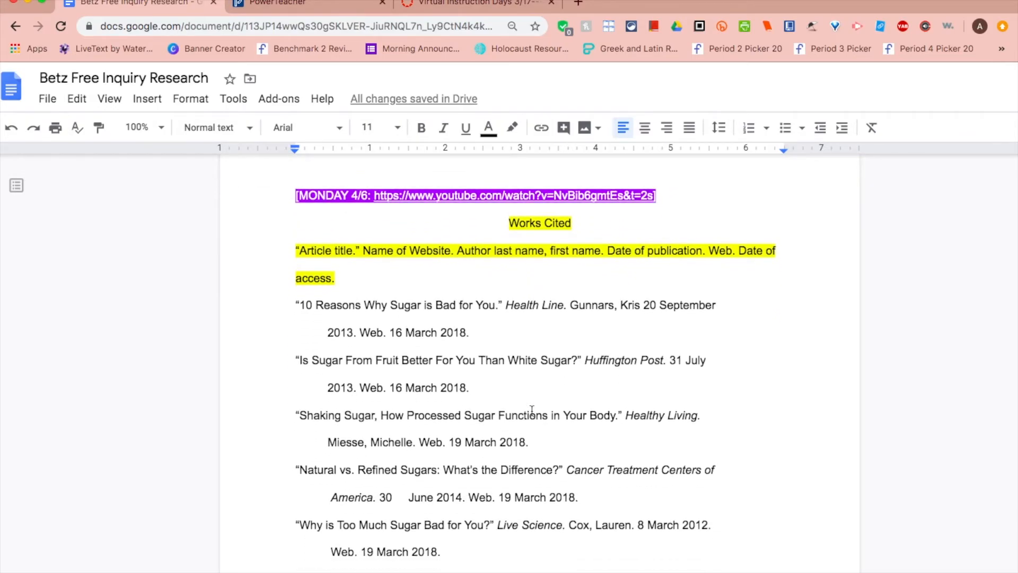